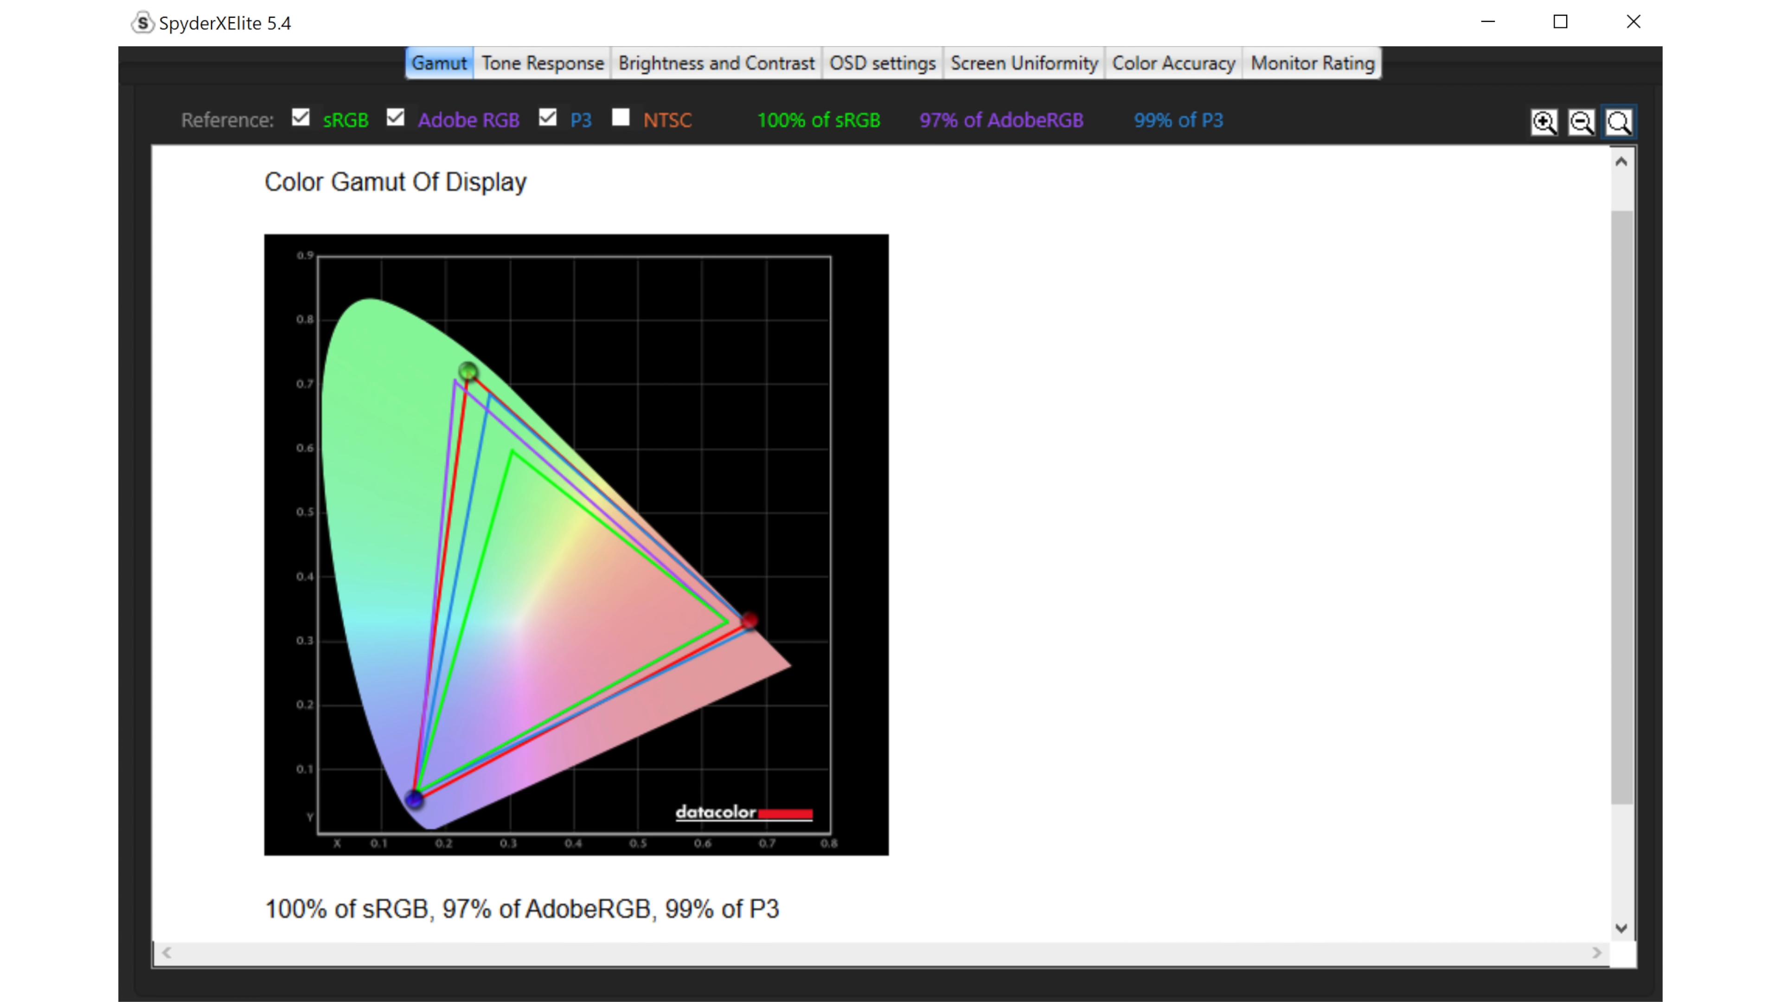
# Set the pen's writing hand to Left Hand and ignore touch input while using the pen
pyautogui.click(1172, 64)
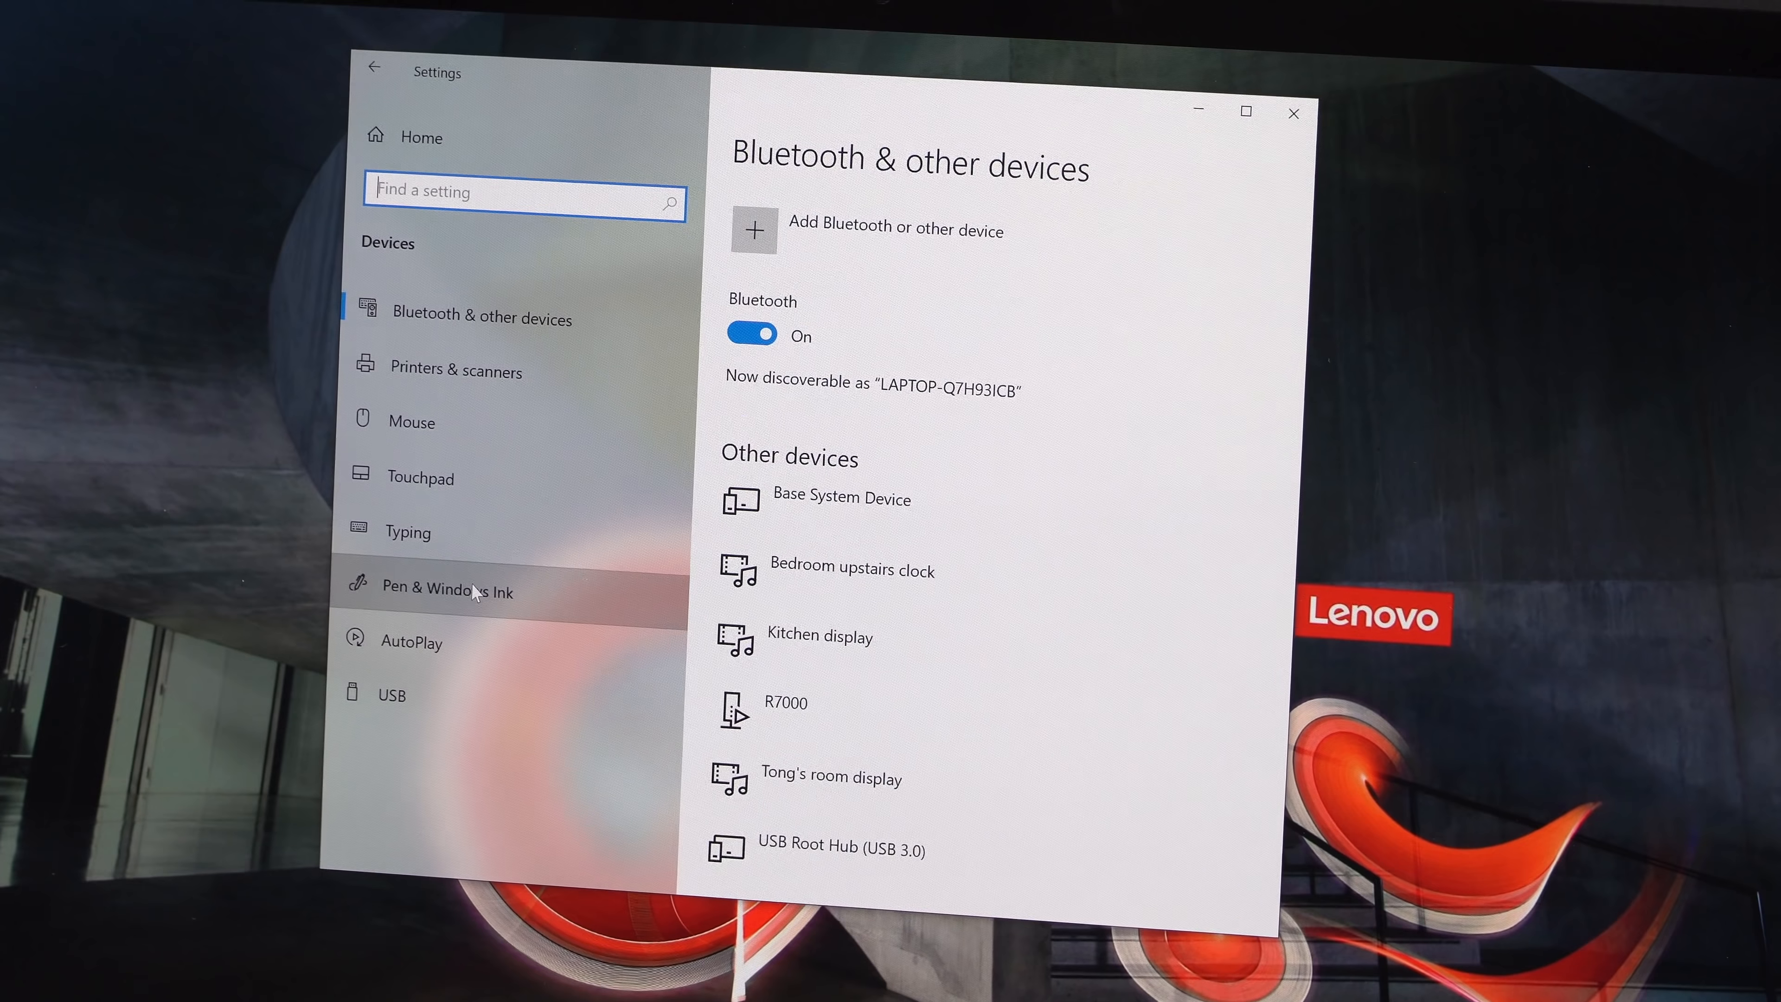
pyautogui.click(447, 590)
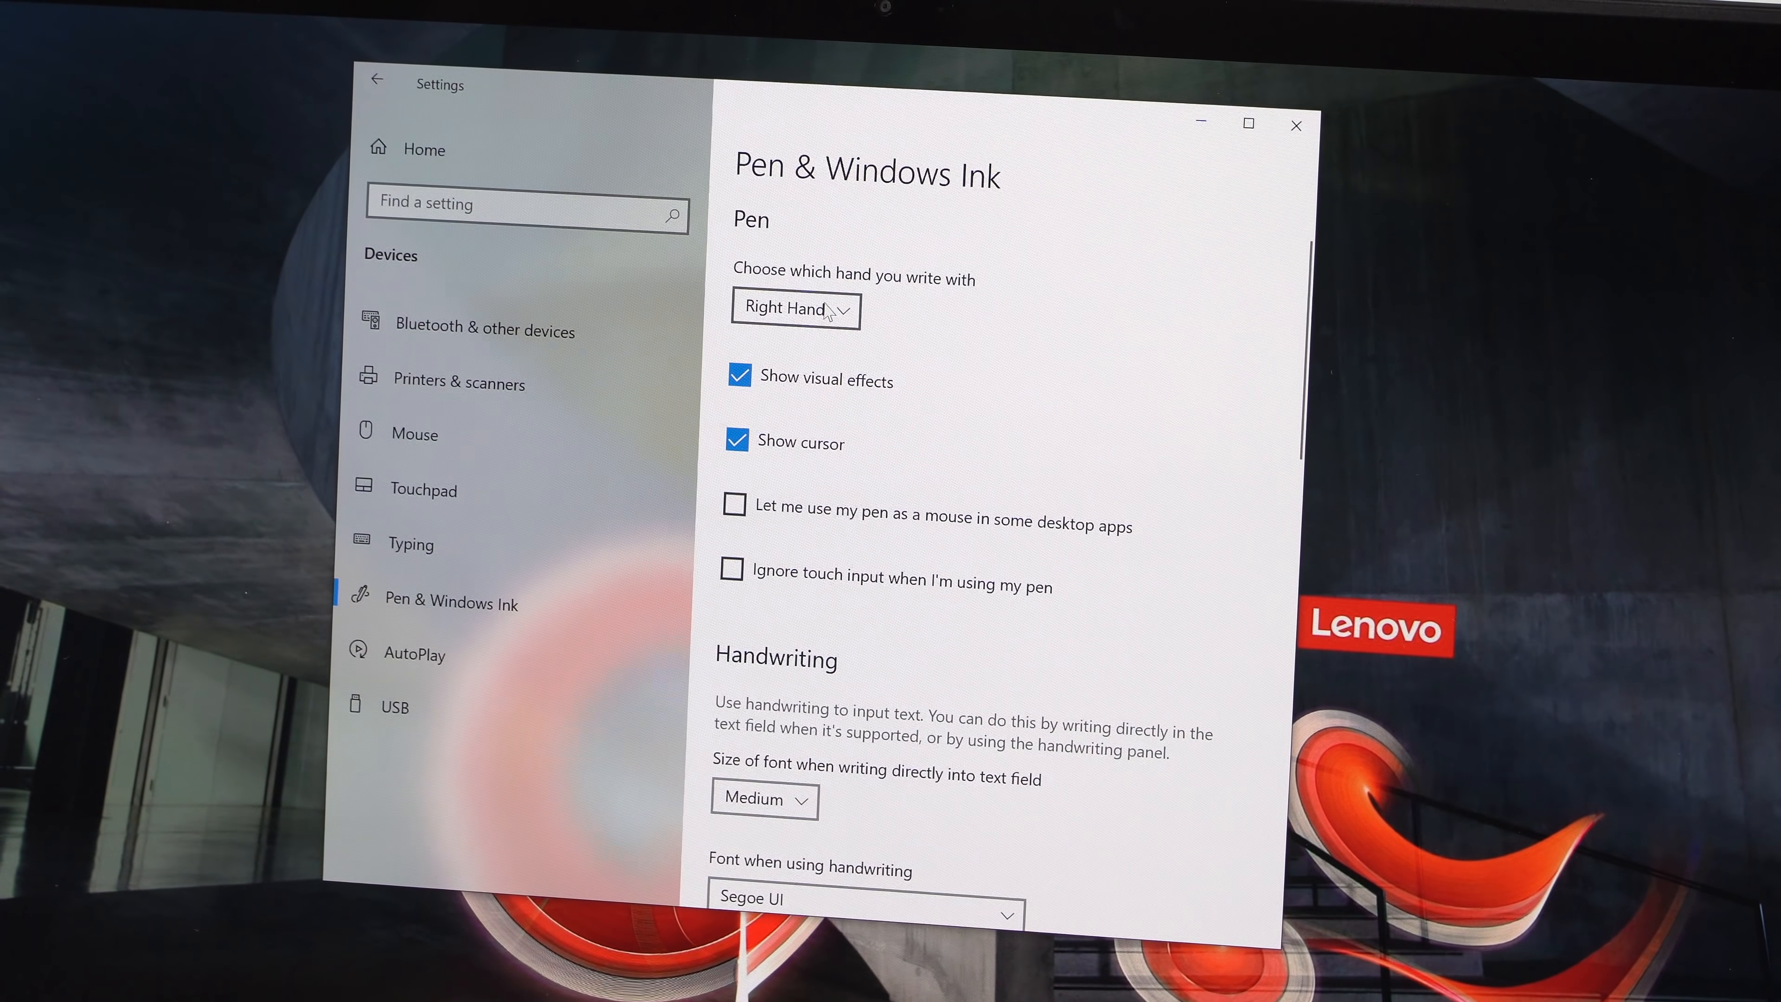
pyautogui.click(795, 308)
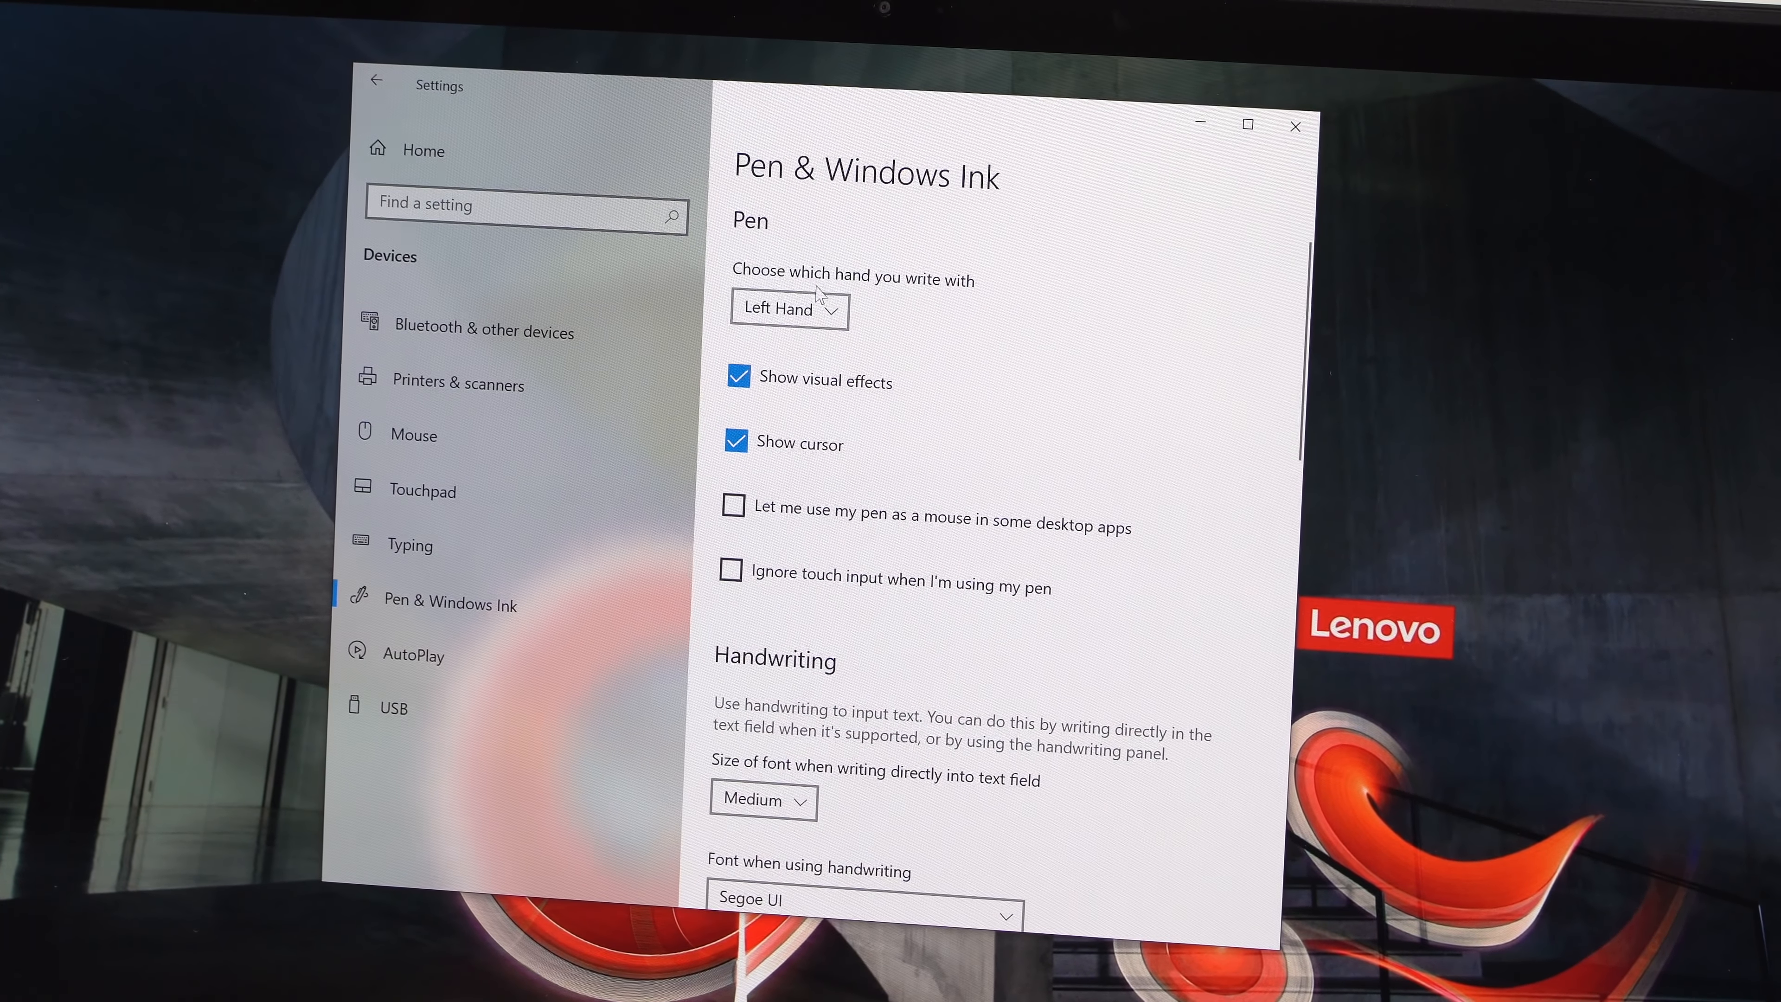
pyautogui.click(733, 568)
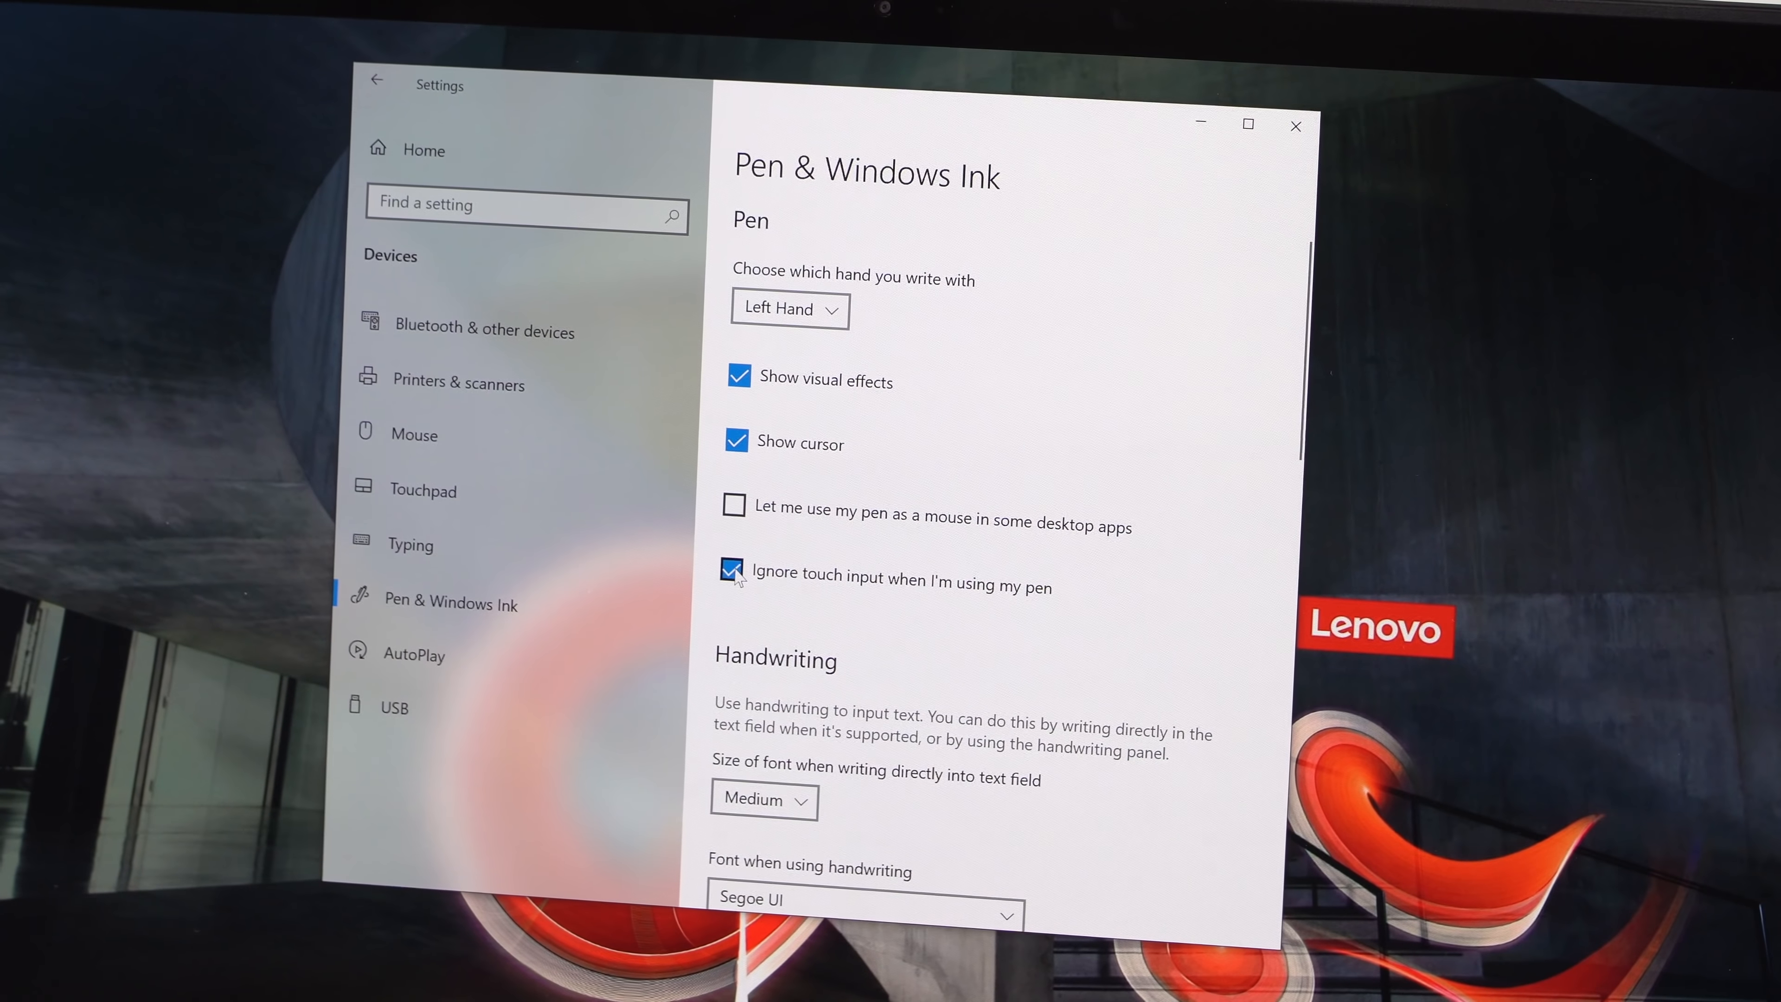
pyautogui.scroll(-3)
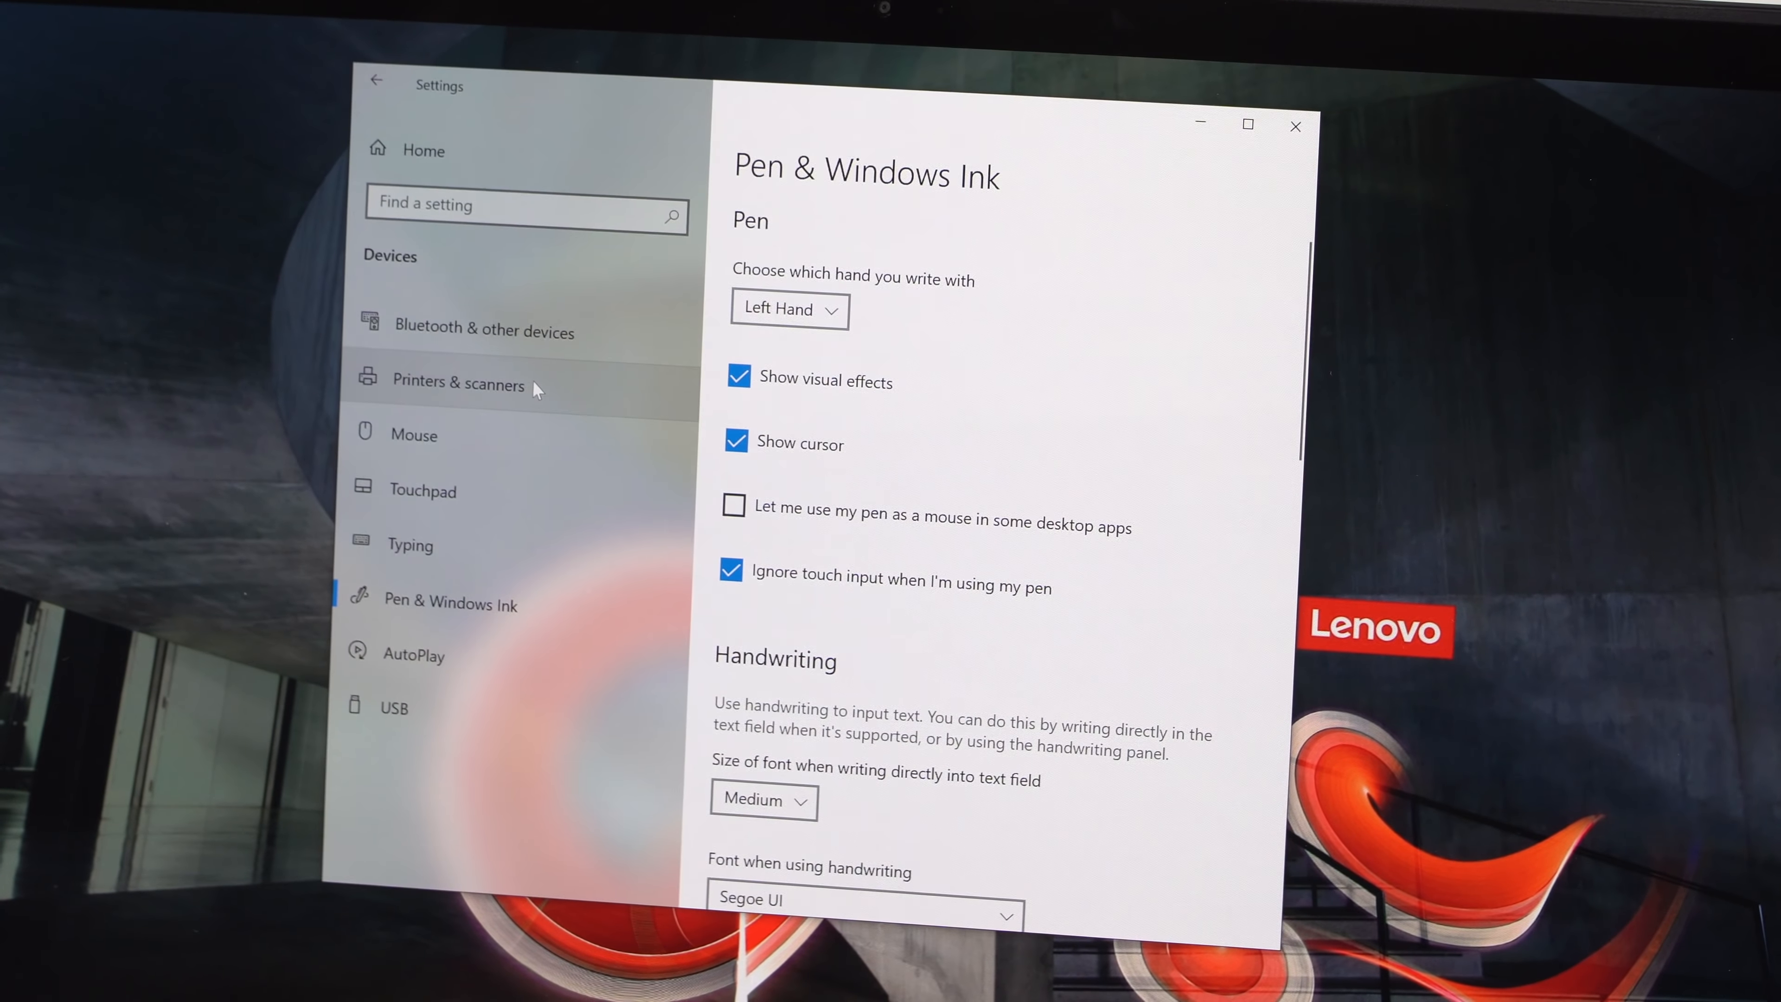
pyautogui.click(421, 489)
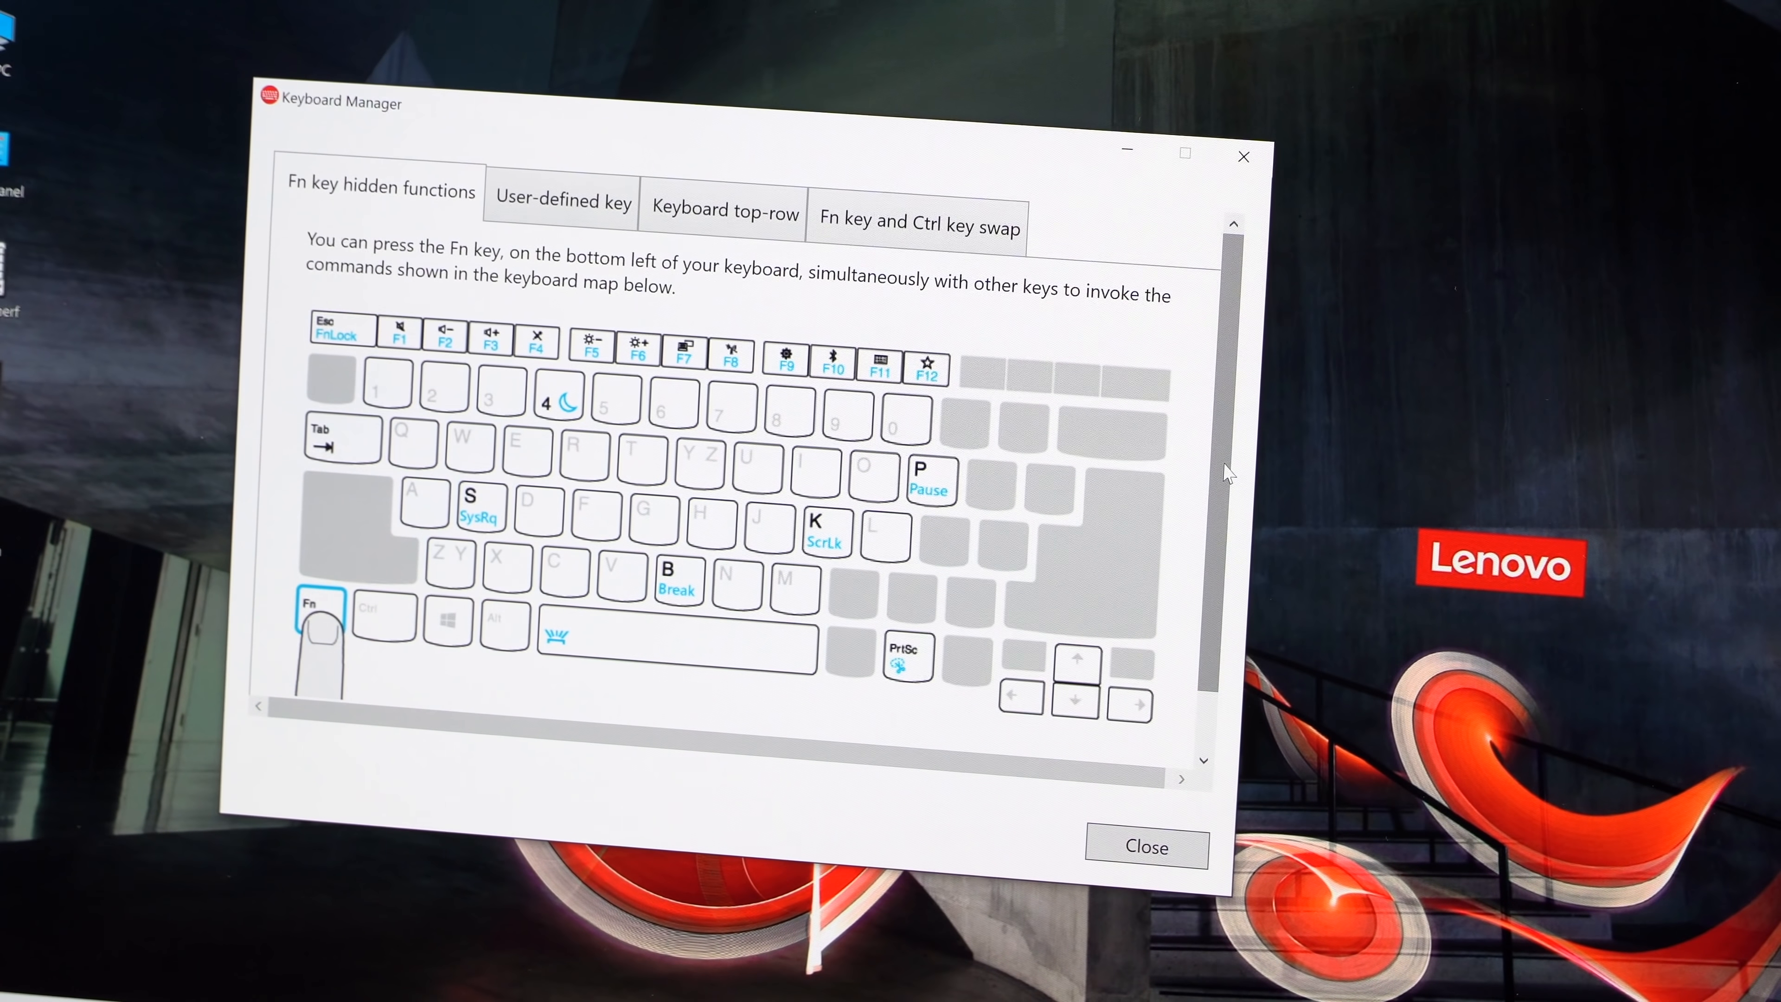
# Review the User-defined key options in Lenovo Keyboard Manager
pyautogui.scroll(-3)
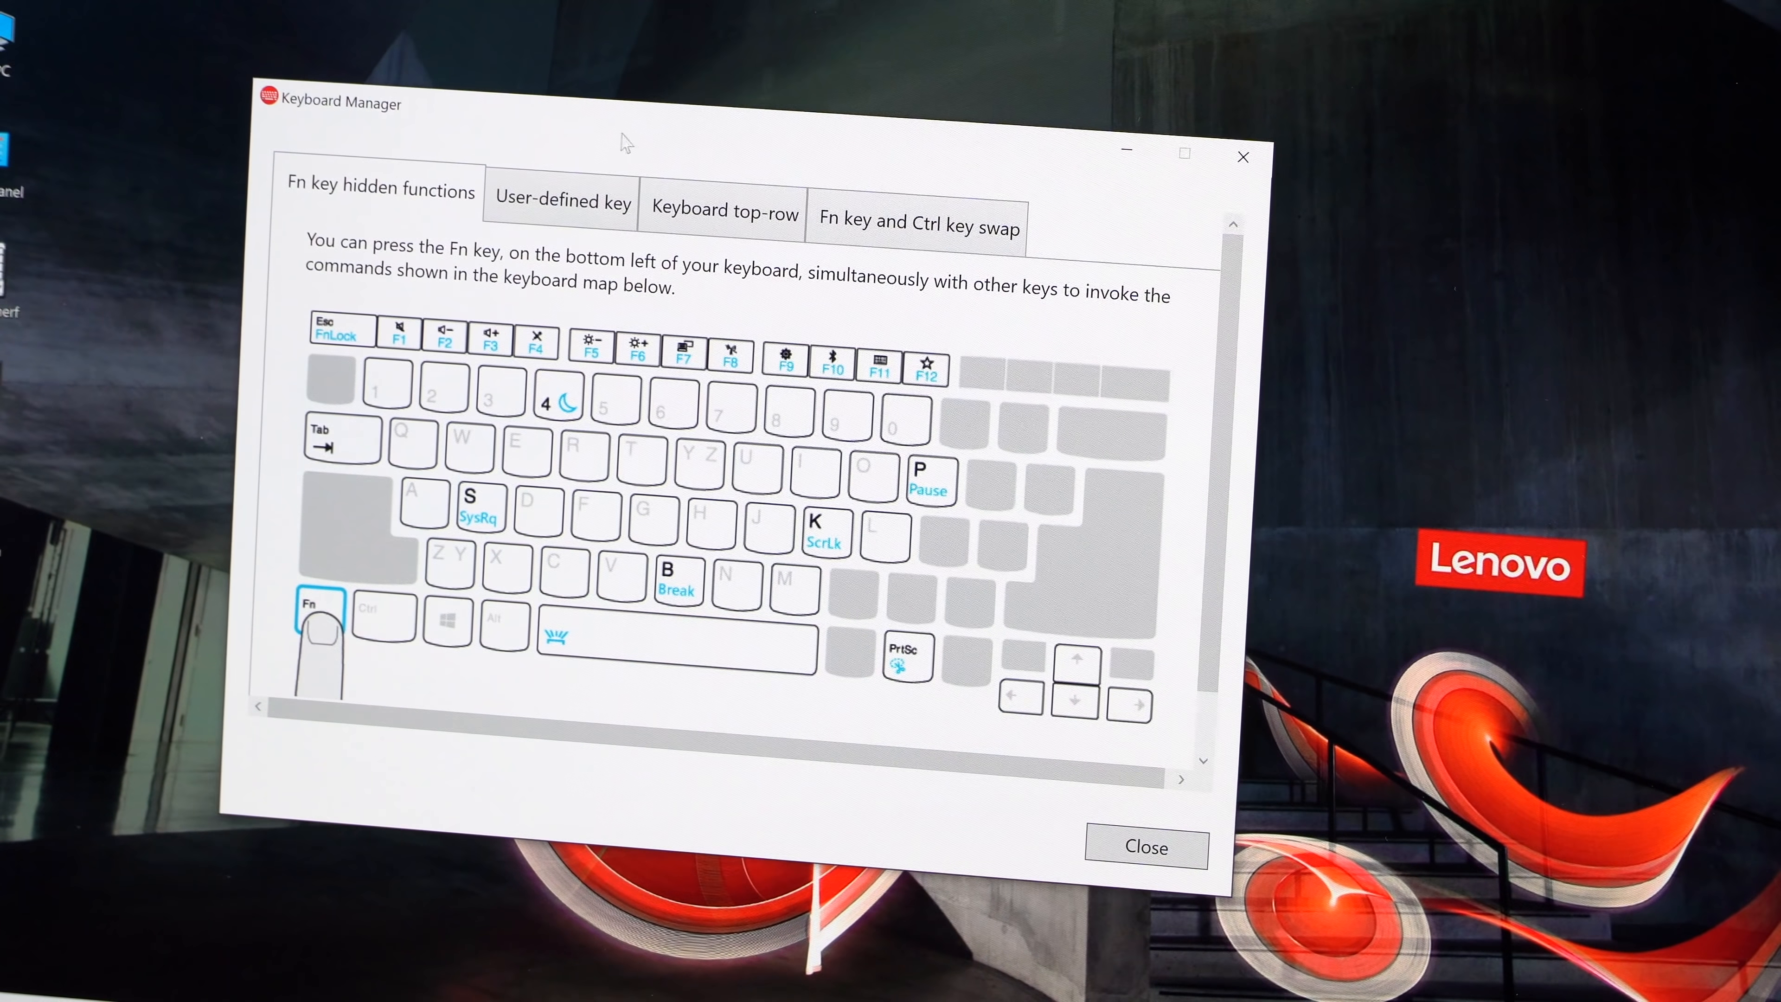
pyautogui.click(560, 200)
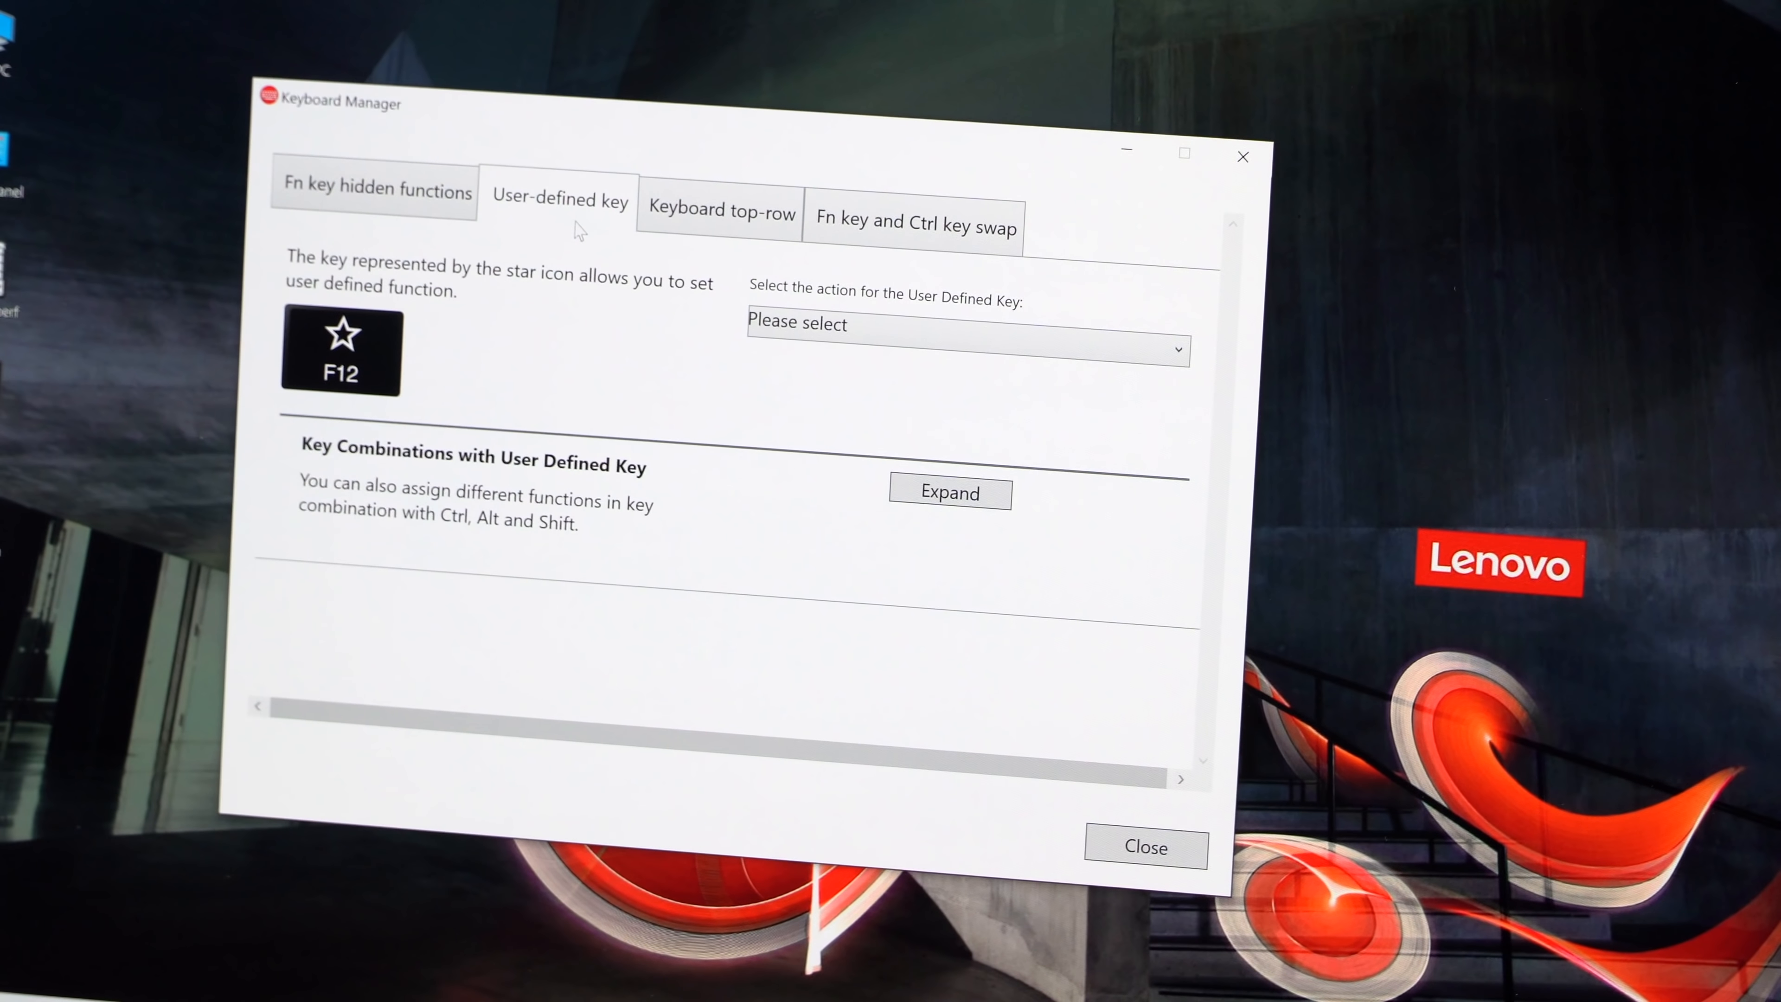
pyautogui.click(966, 323)
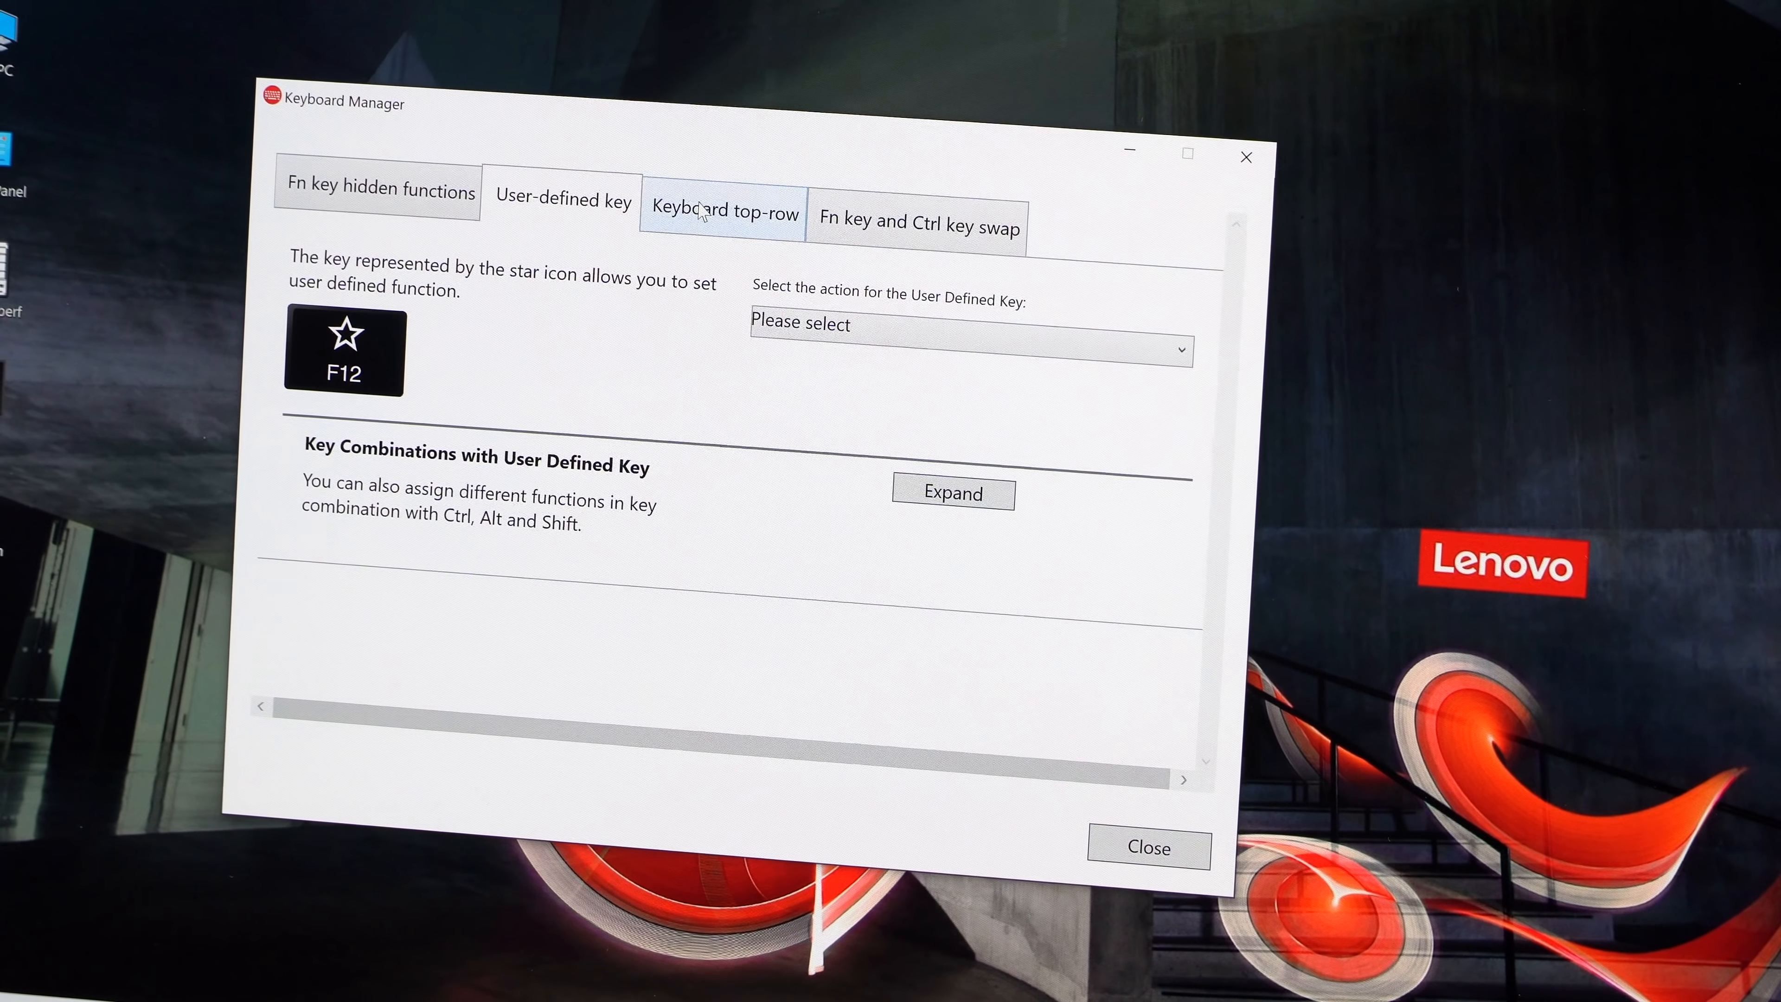
# Review Keyboard top-row Advanced Settings, then view Fn and Ctrl key swap options
pyautogui.click(727, 212)
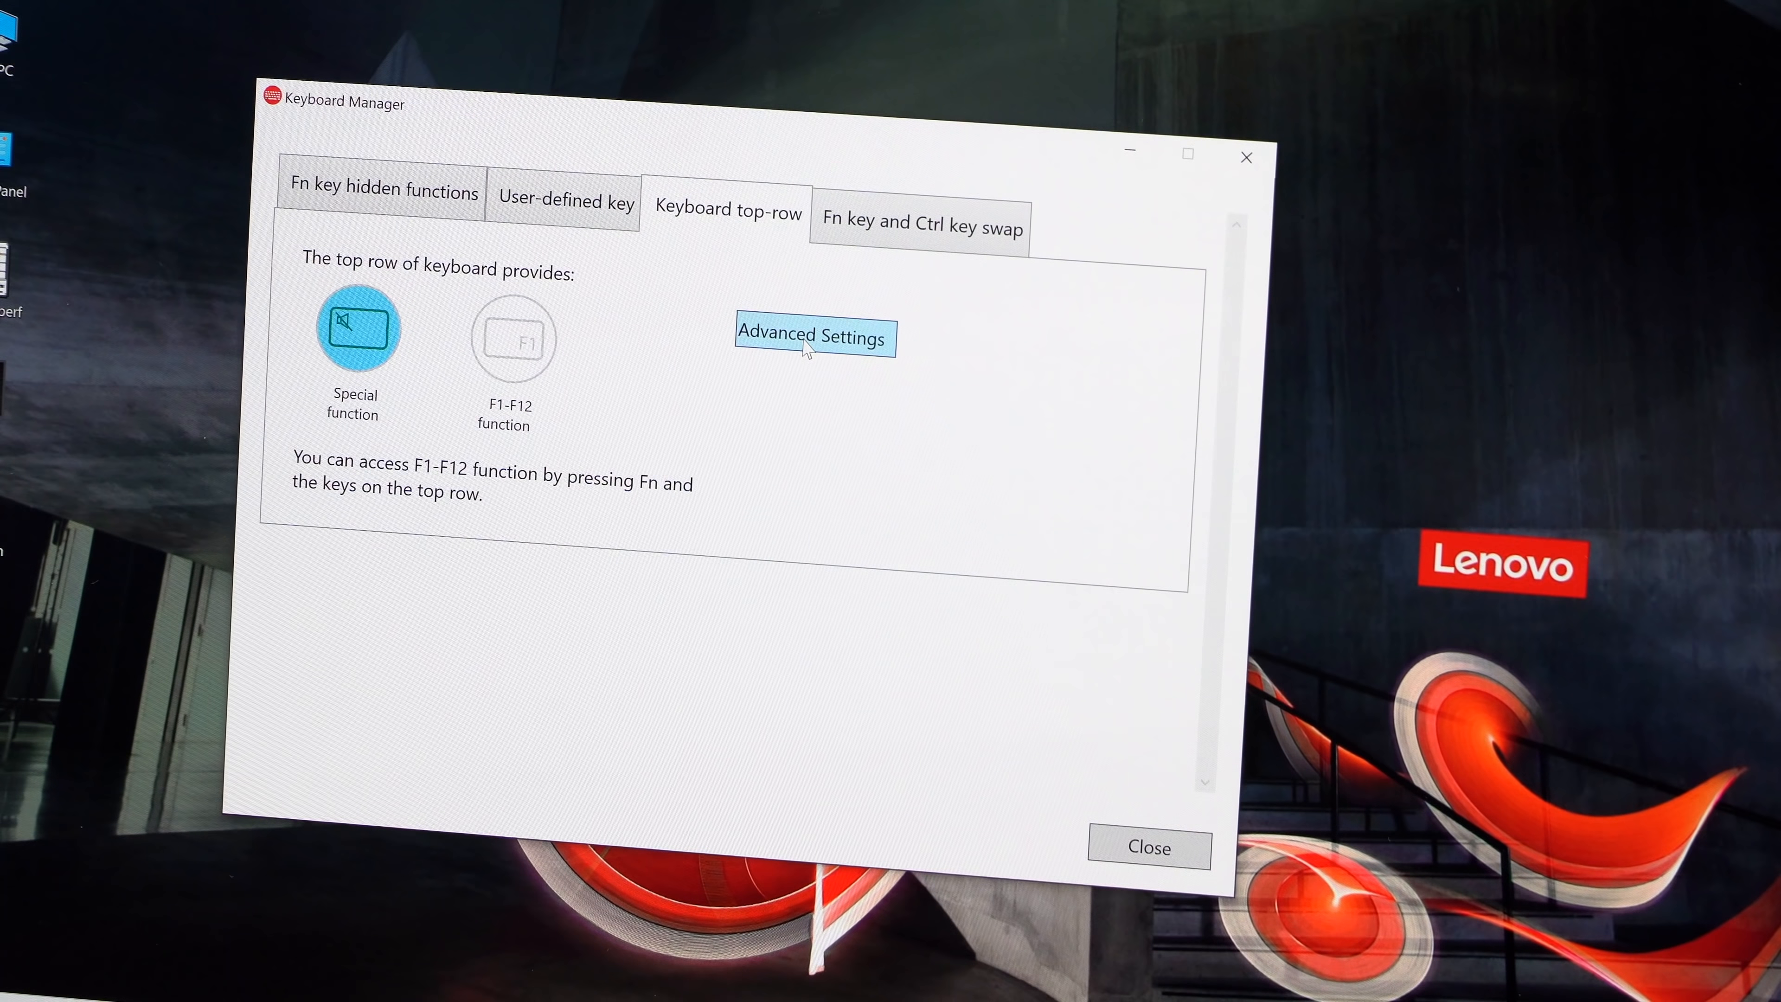
pyautogui.click(814, 338)
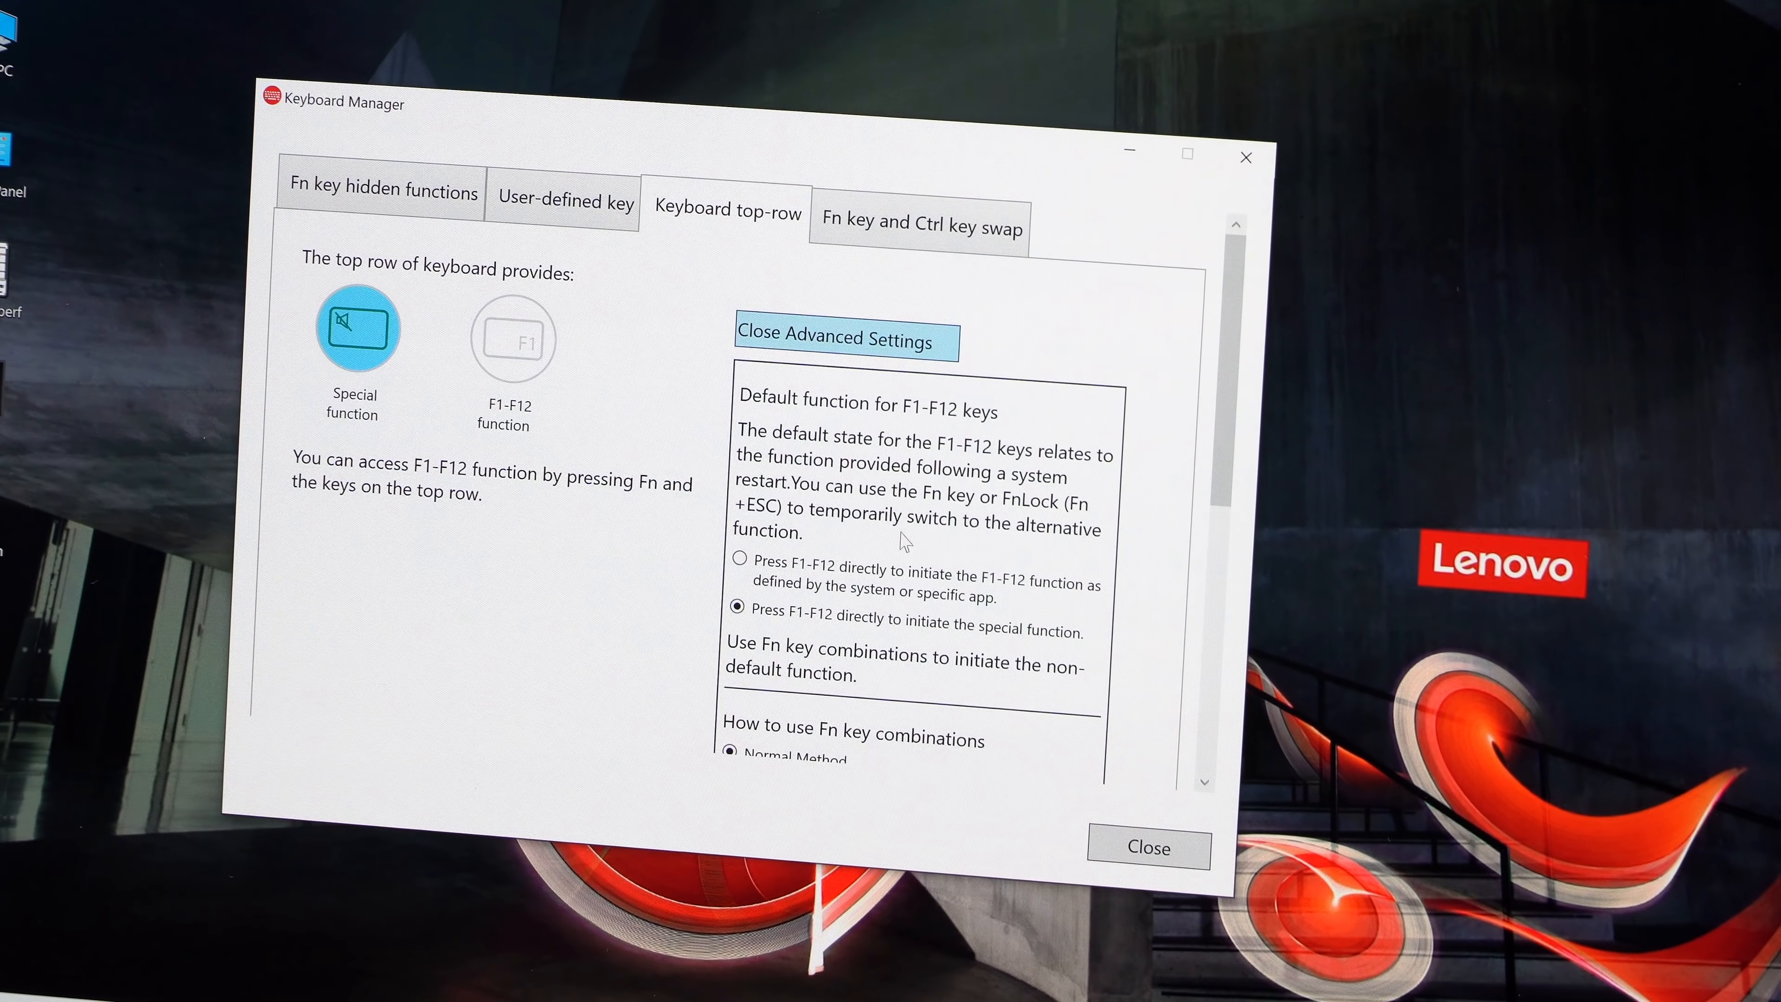
pyautogui.moveTo(920, 573)
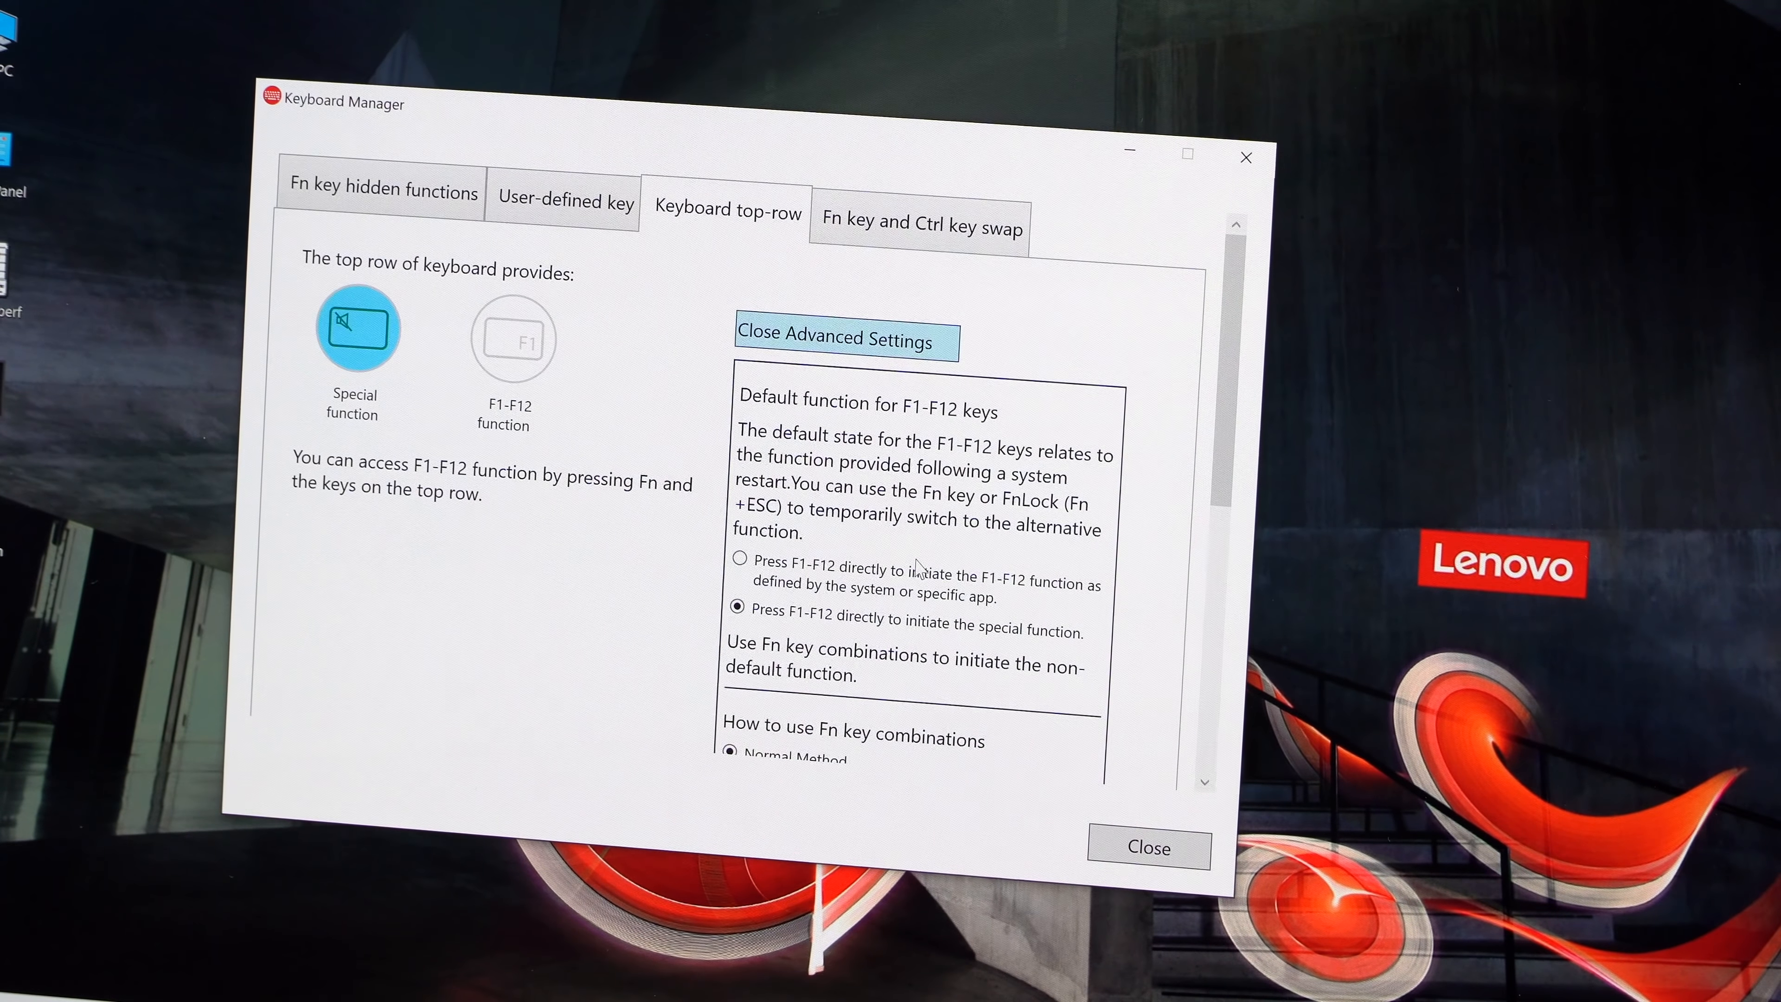
pyautogui.click(920, 223)
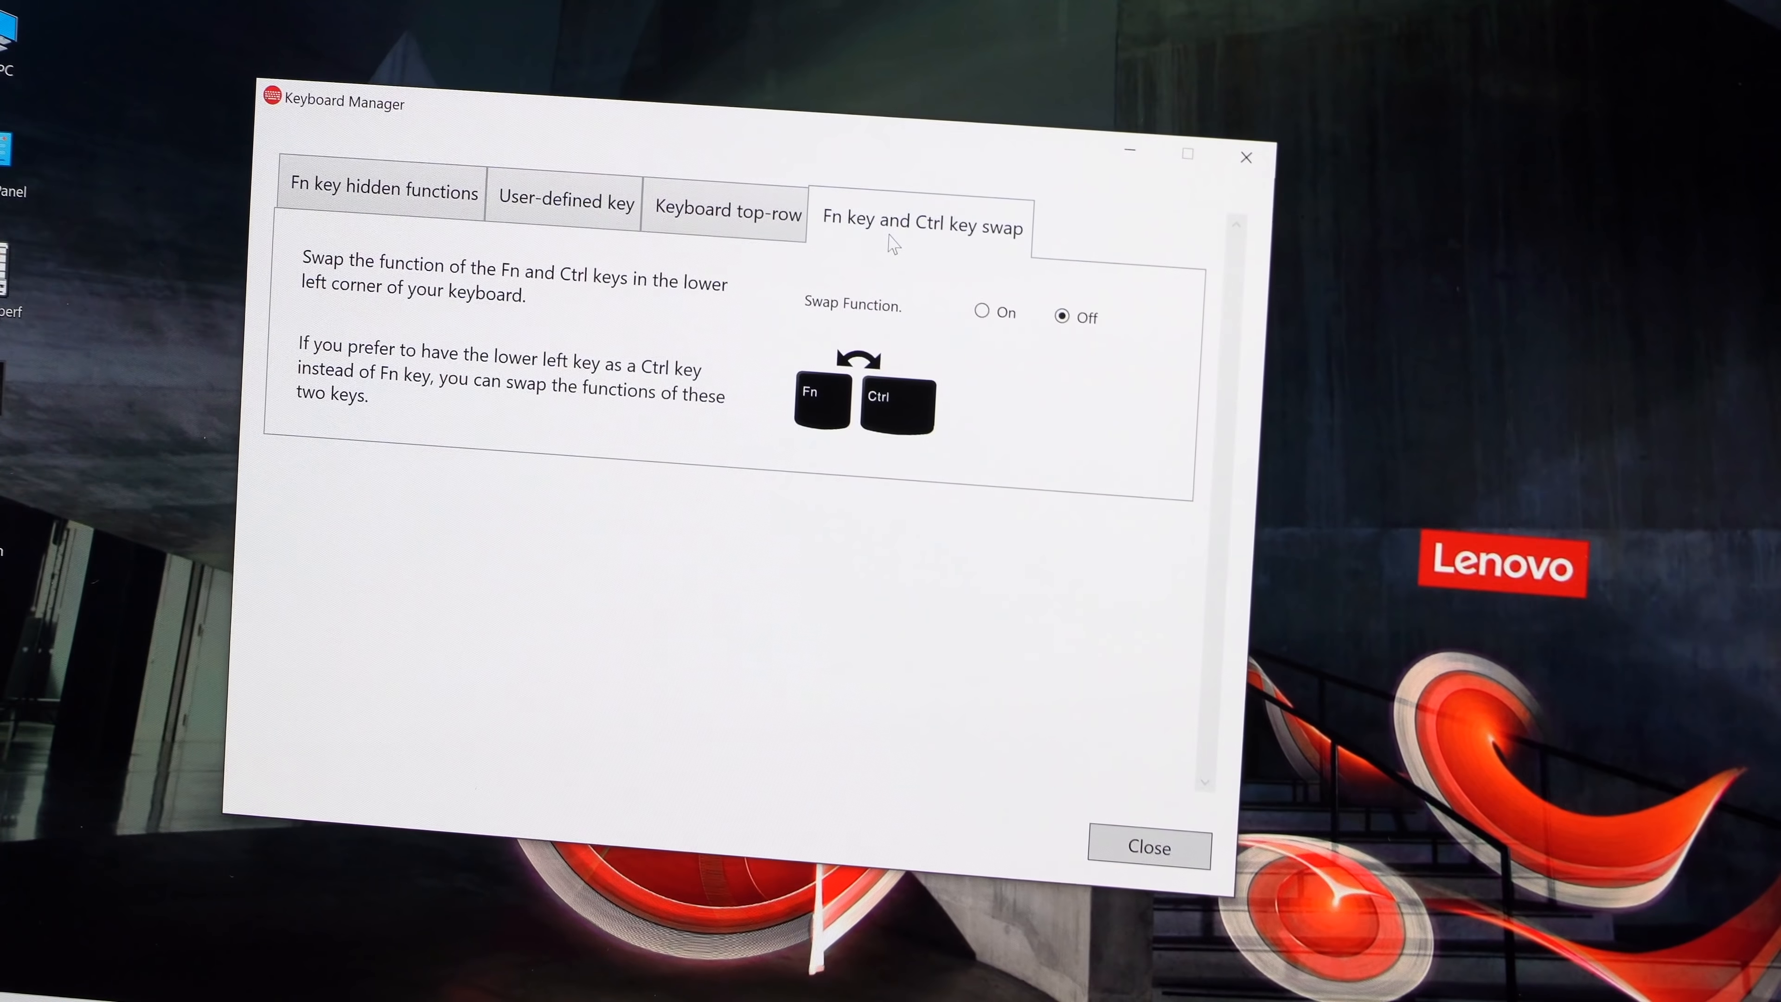
pyautogui.moveTo(1176, 181)
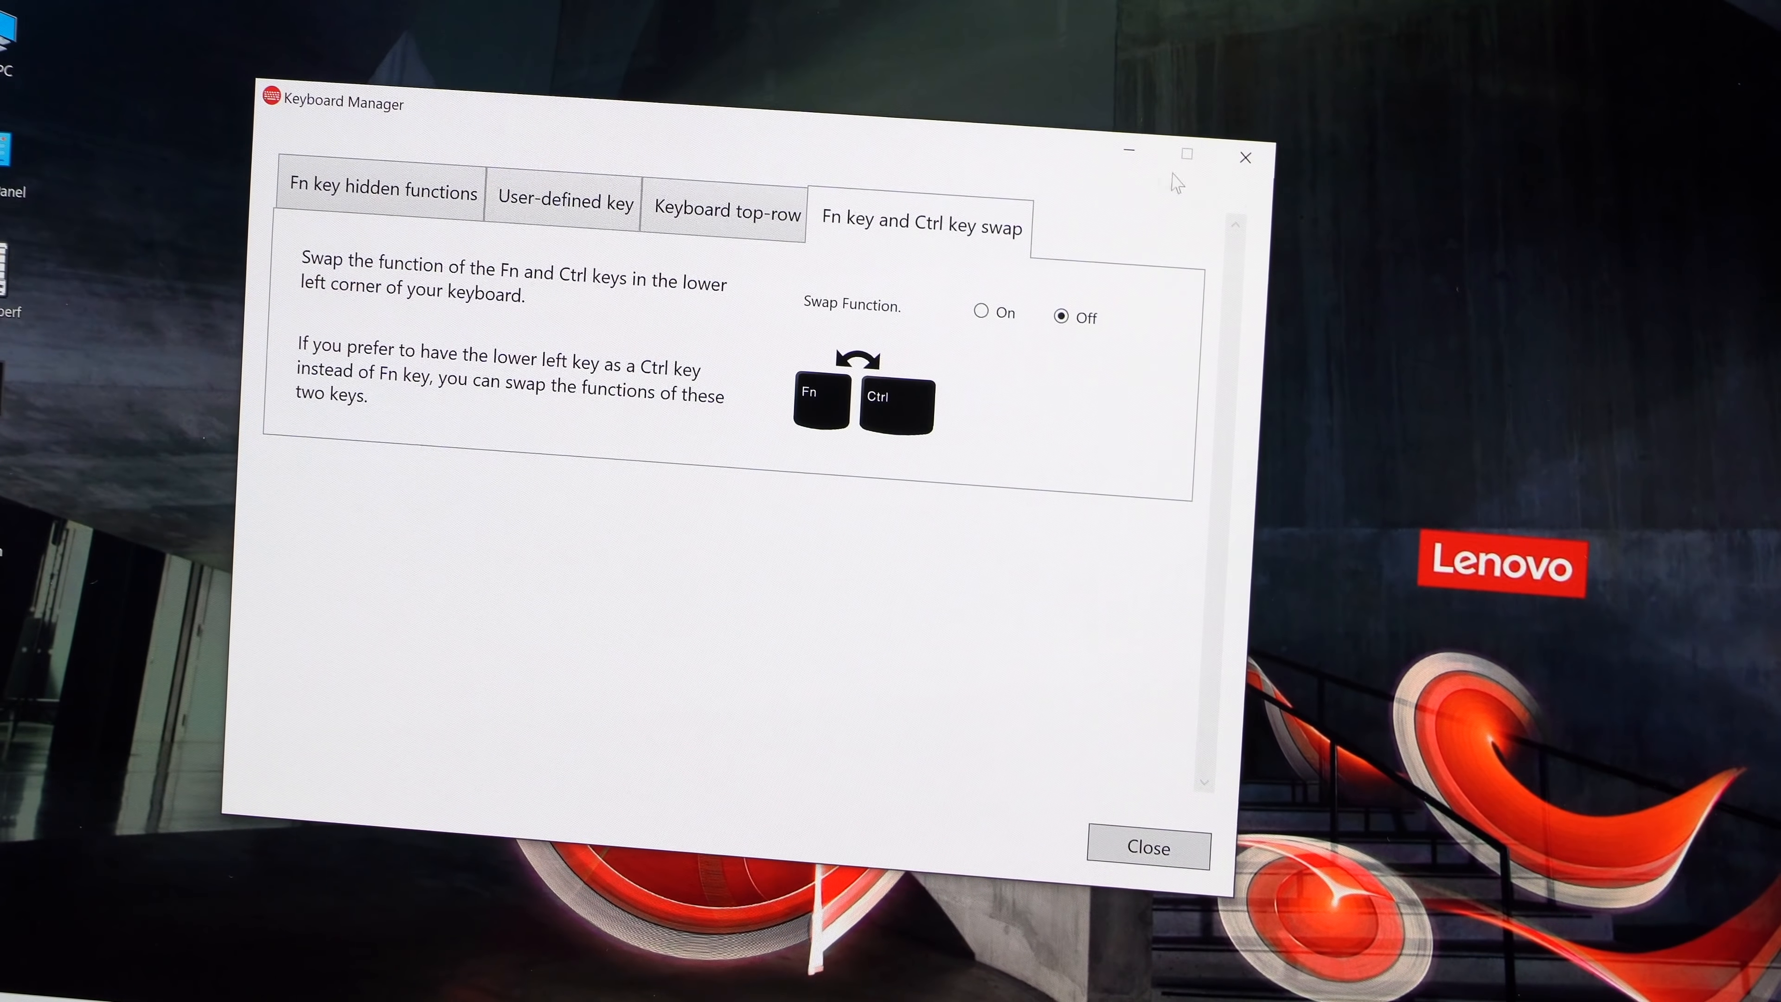